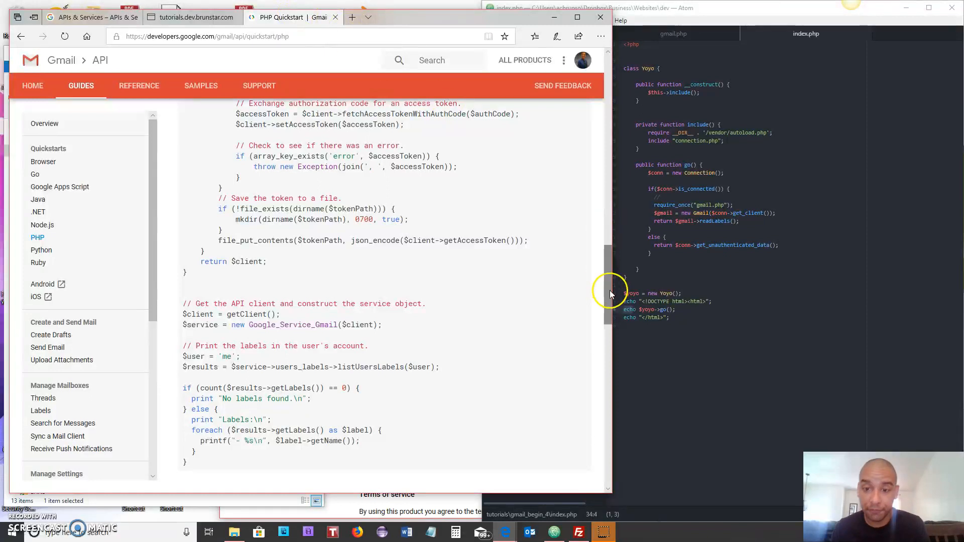
Review index.php, scrolling through how readLabels output is used on the page
scroll("up", 3)
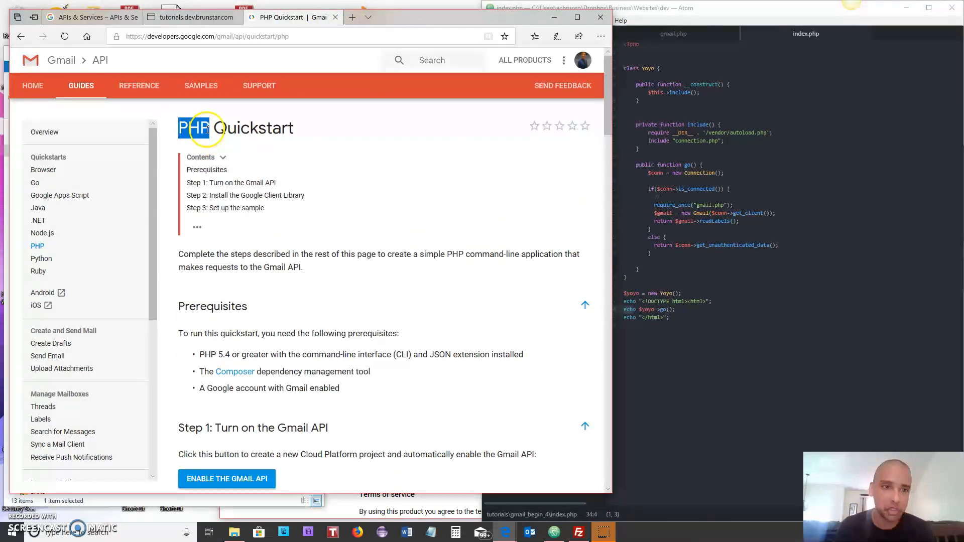
scroll("down", 3)
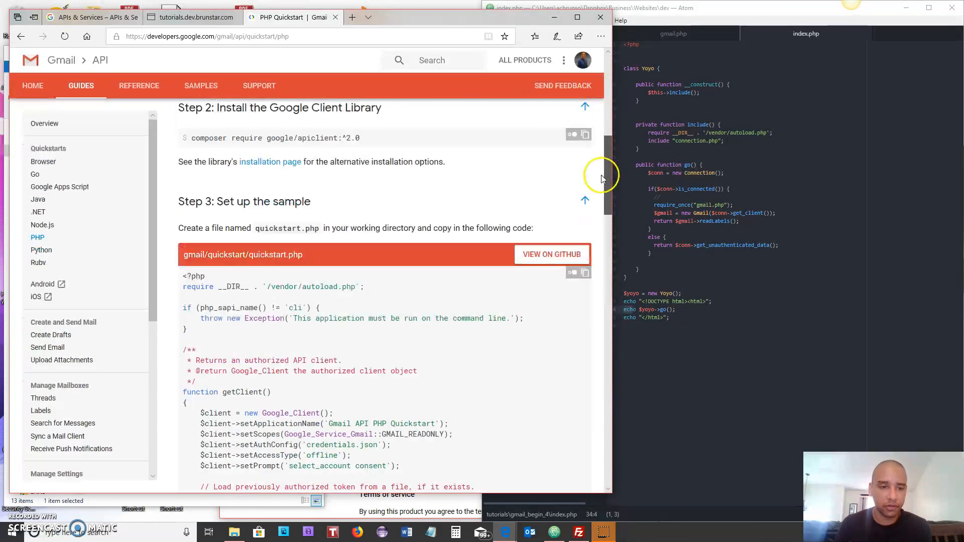
scroll("down", 3)
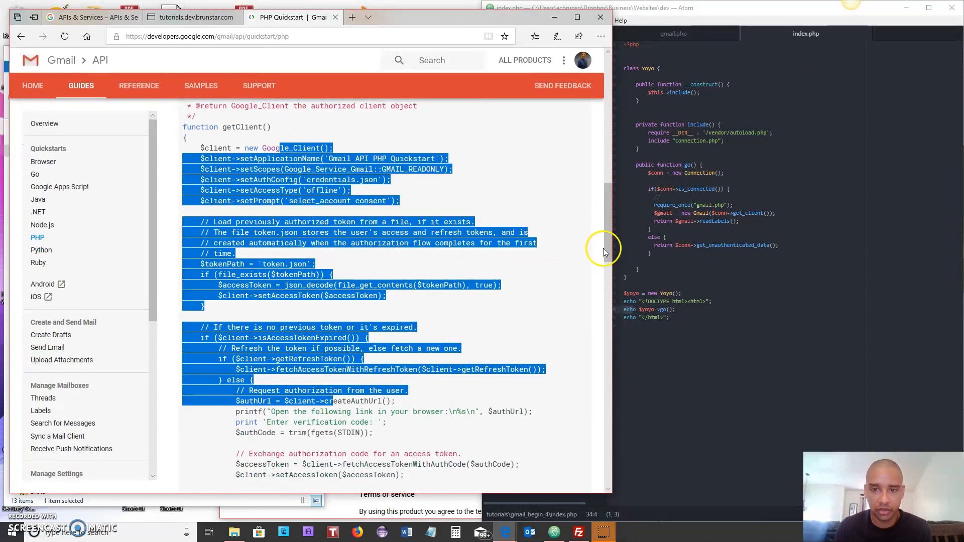
scroll("down", 3)
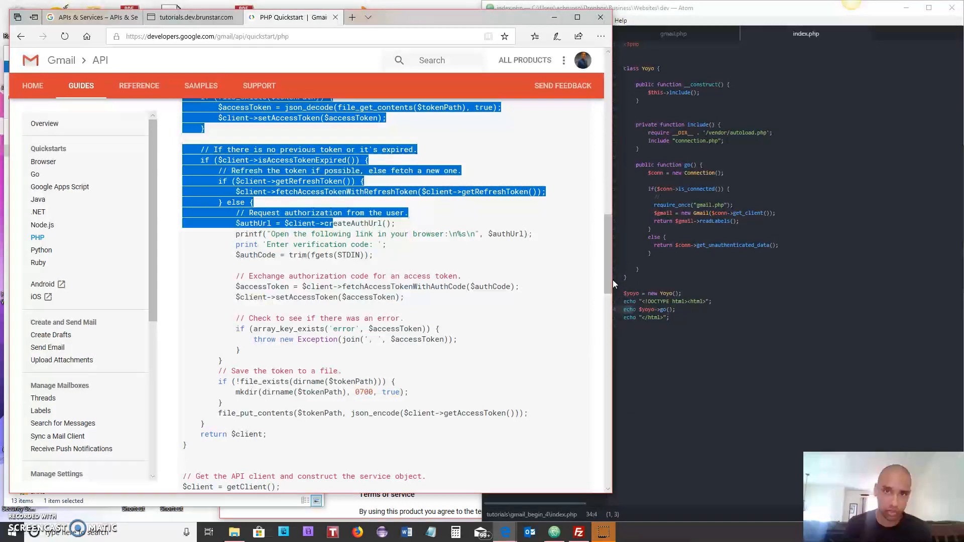
scroll("down", 3)
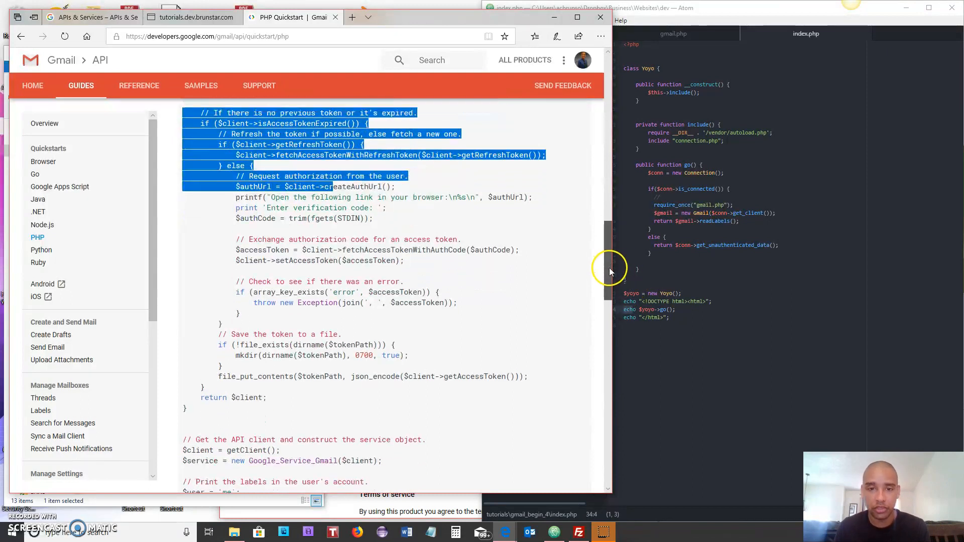
scroll("up", 3)
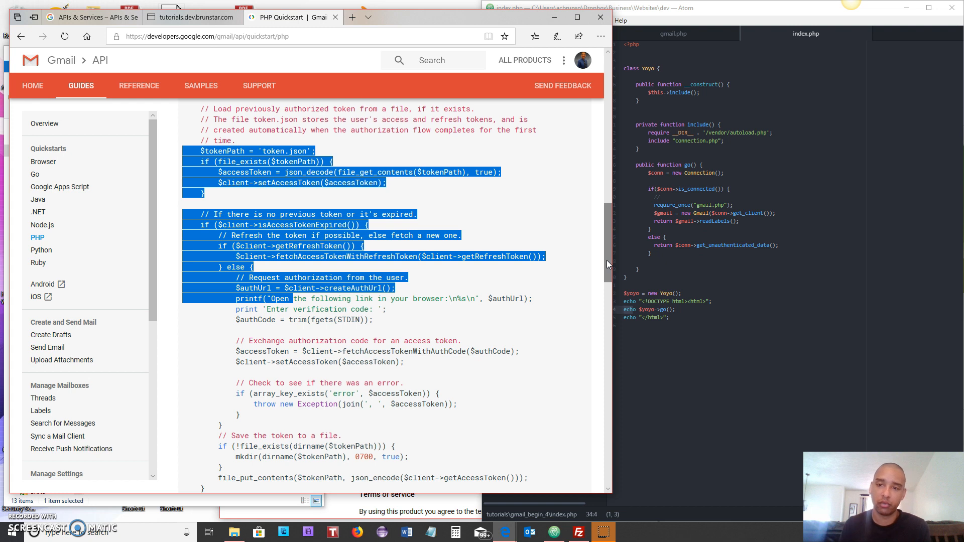
mouse_move(626, 260)
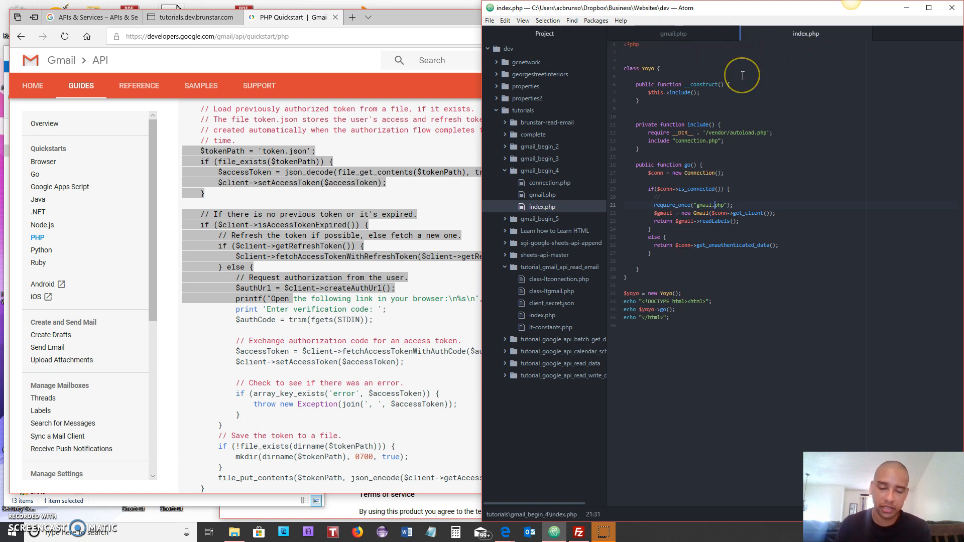
mouse_move(513, 153)
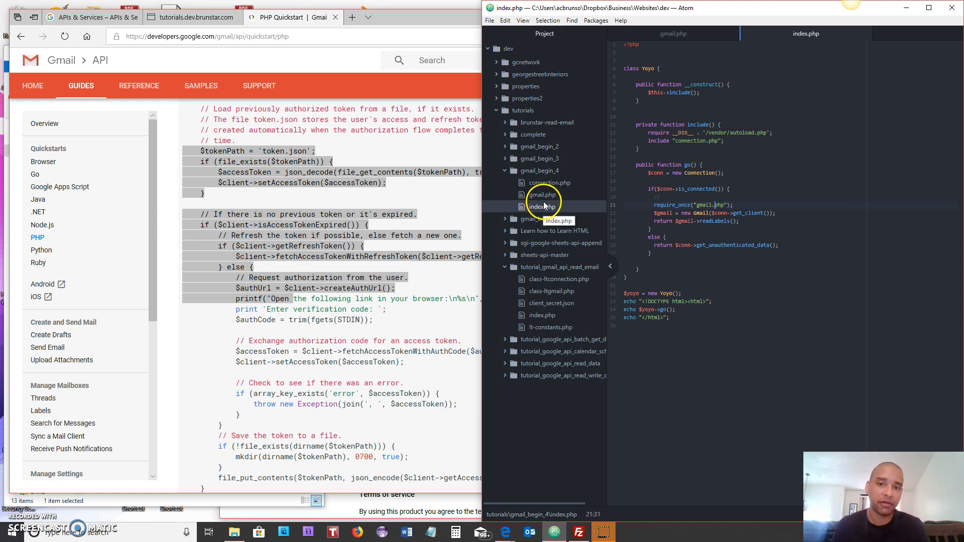
mouse_move(473, 206)
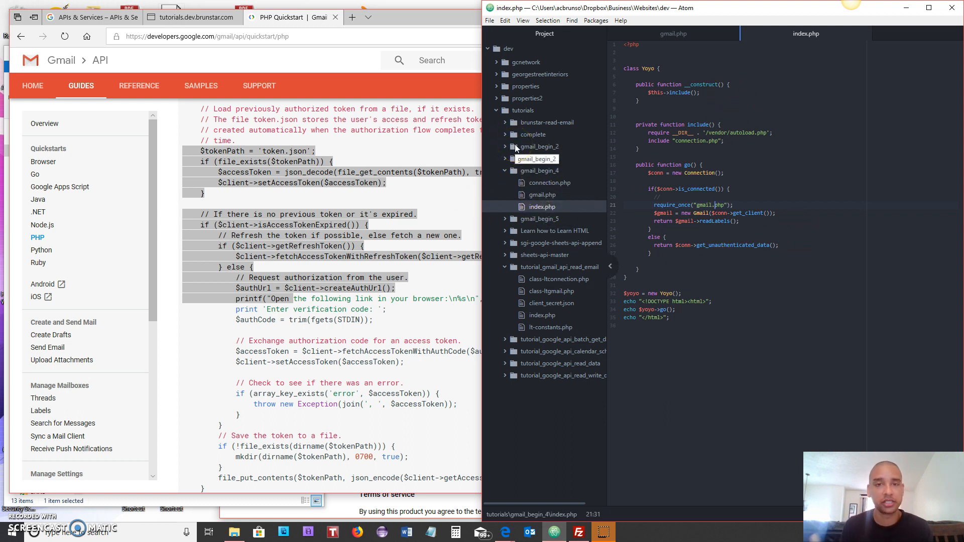
left_click(640, 56)
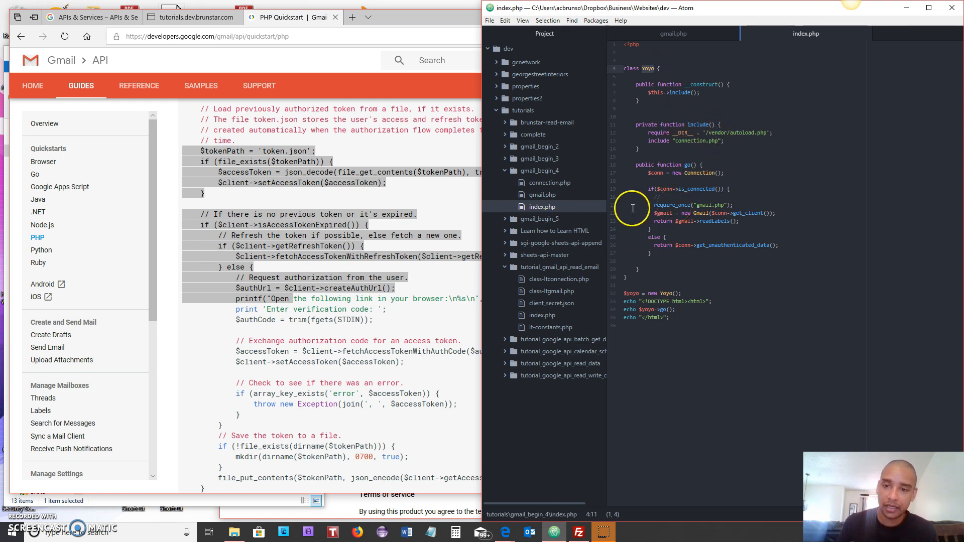
mouse_move(673, 33)
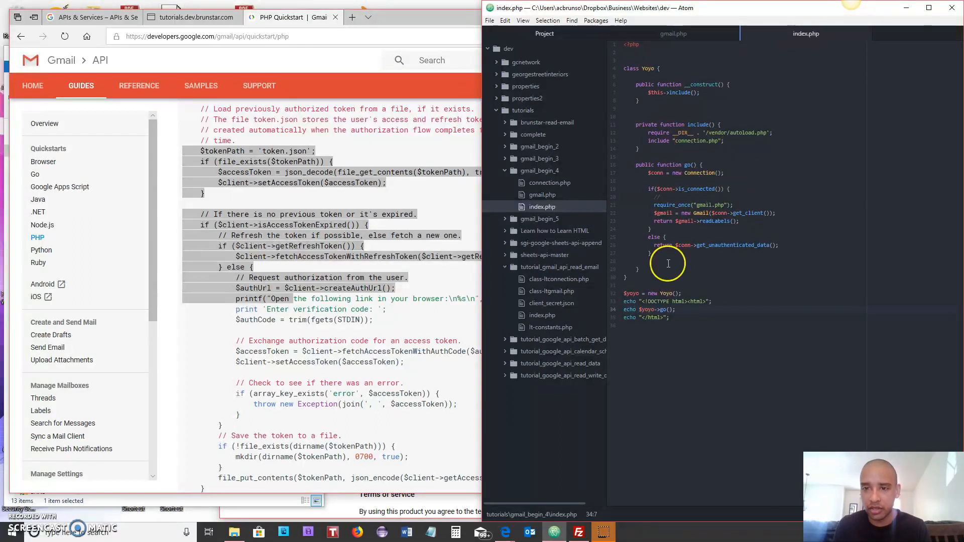
left_click(684, 167)
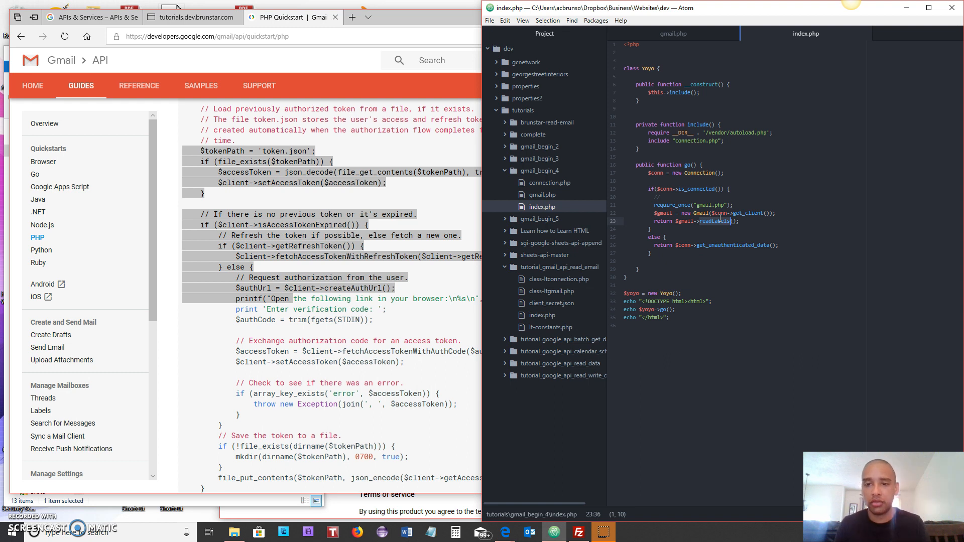
left_click(627, 309)
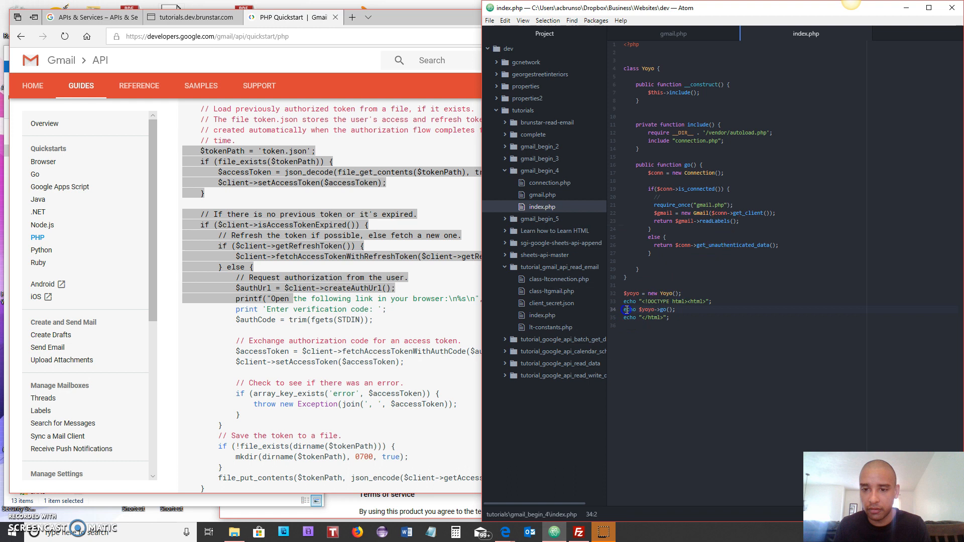
left_click(620, 310)
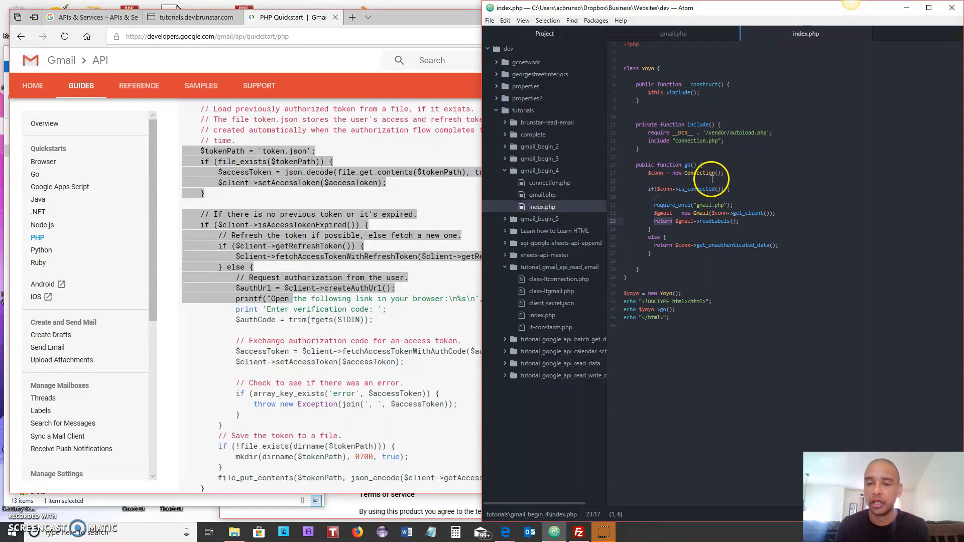
left_click(661, 234)
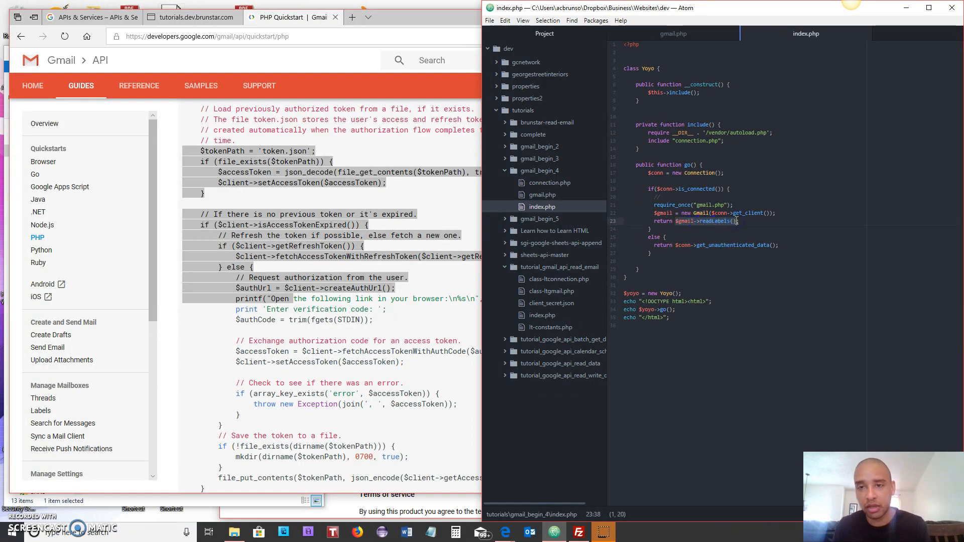
Bring up readLabels in gmail.php and place the caret above the label count check
left_click(673, 33)
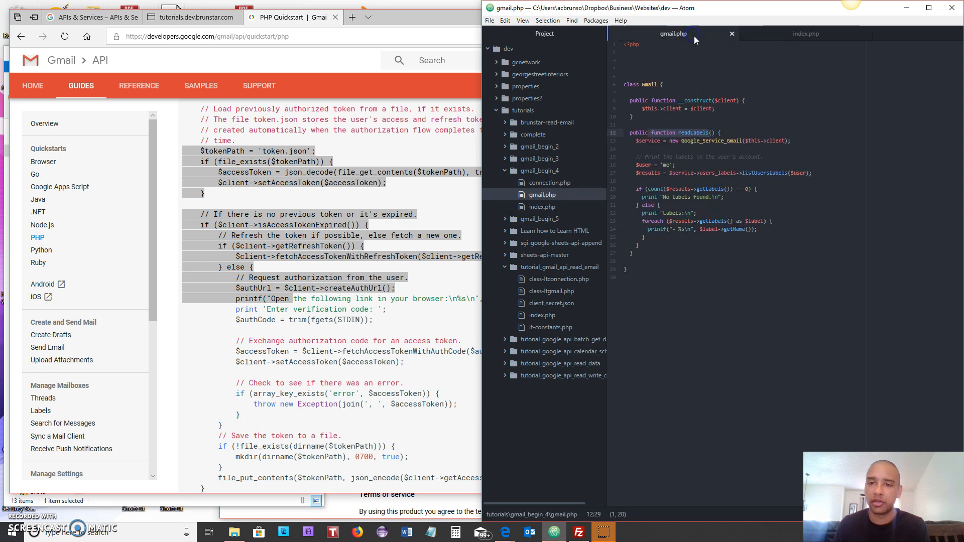
mouse_move(694, 147)
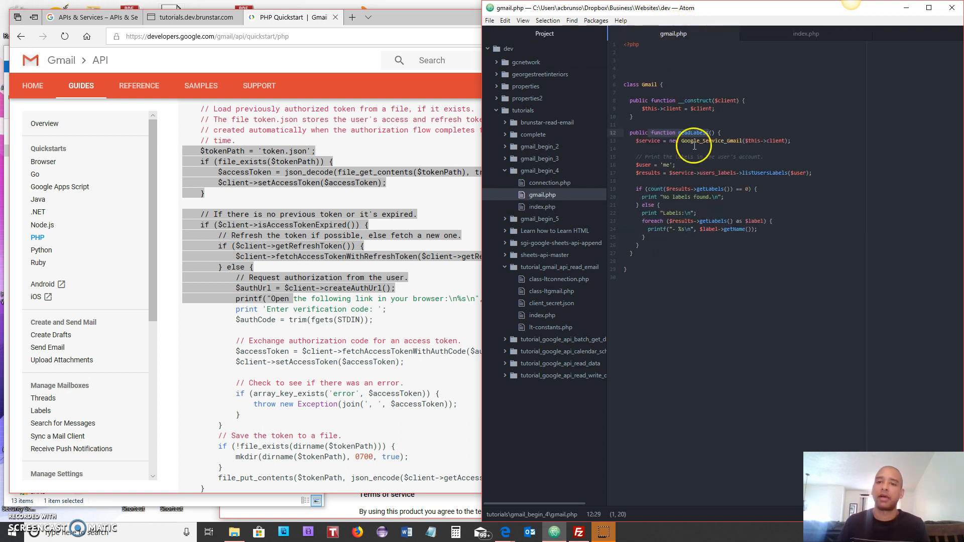
left_click(654, 133)
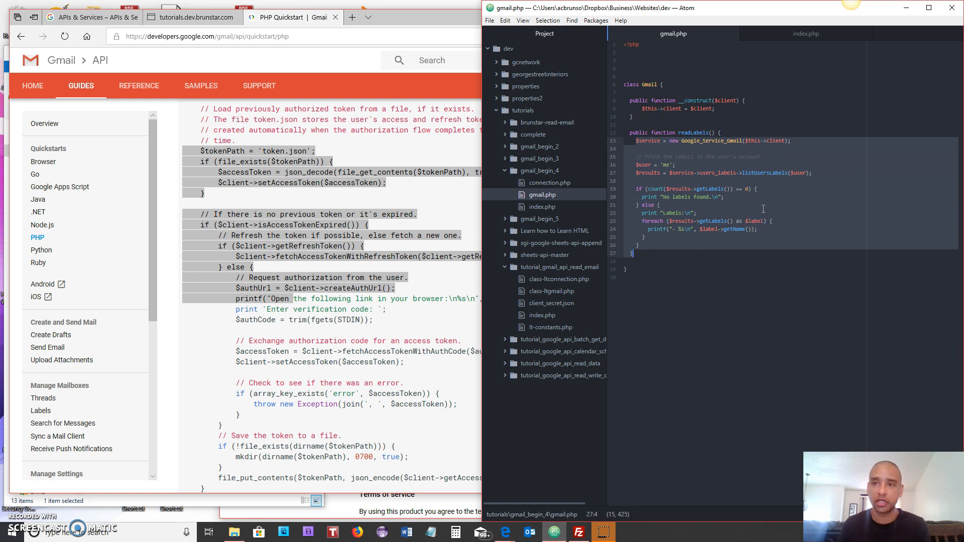
left_click(805, 33)
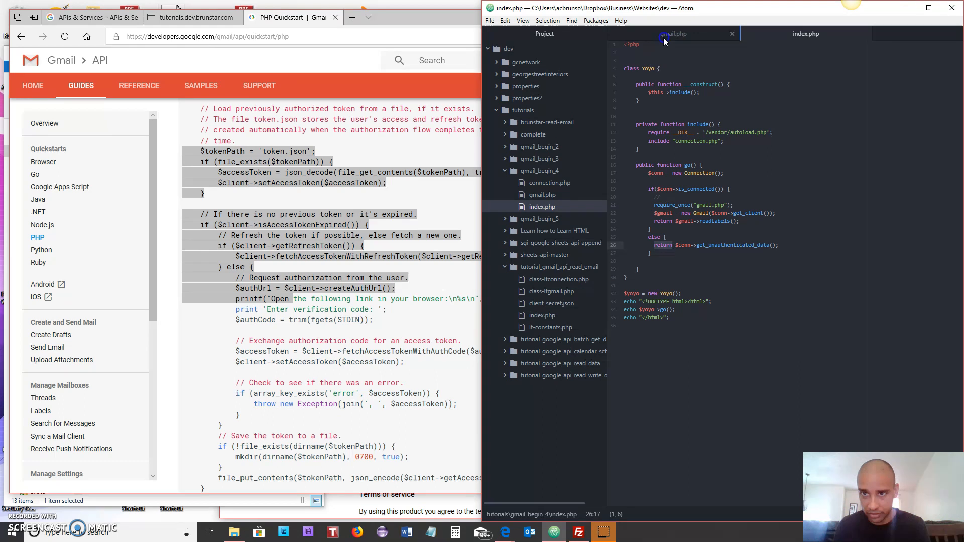
left_click(672, 34)
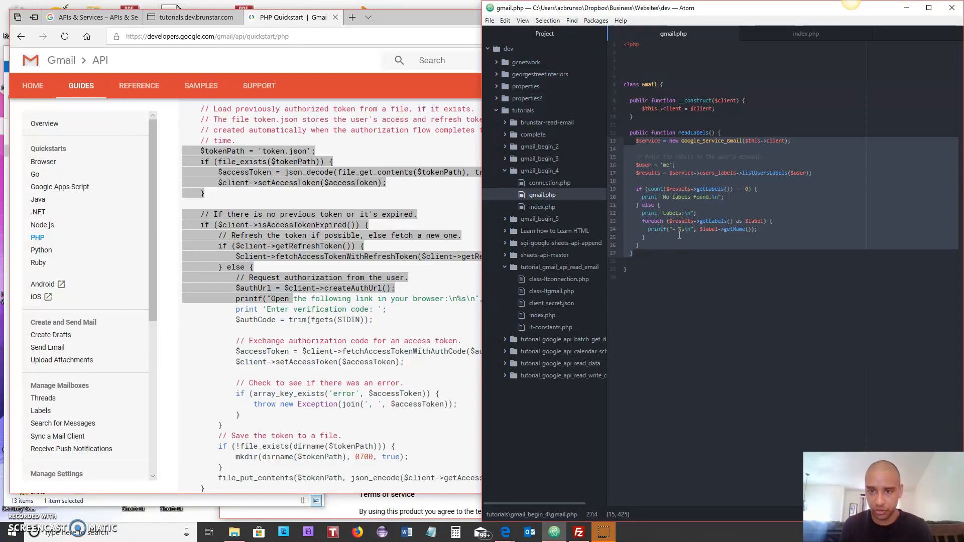
left_click(639, 197)
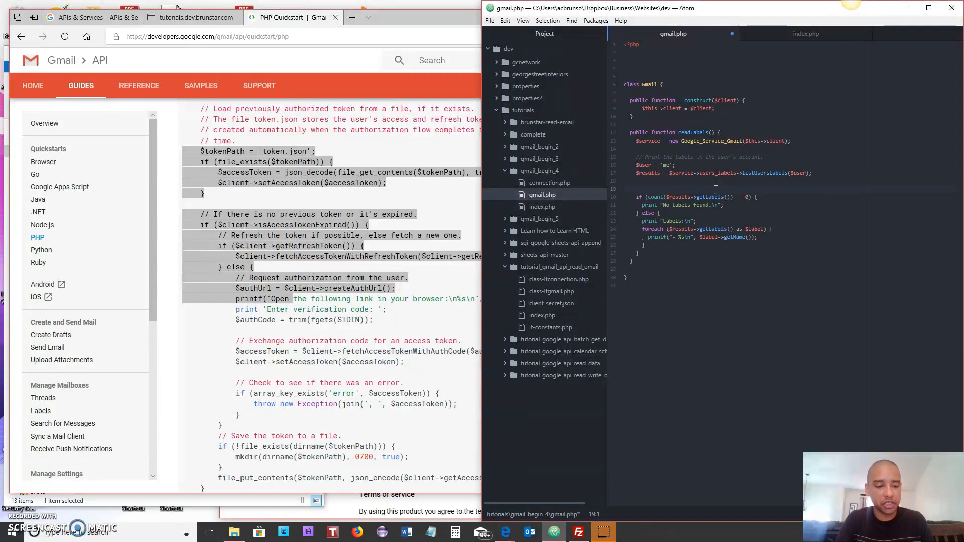
Initialise $the_html = ""; at the start of readLabels
type("$the")
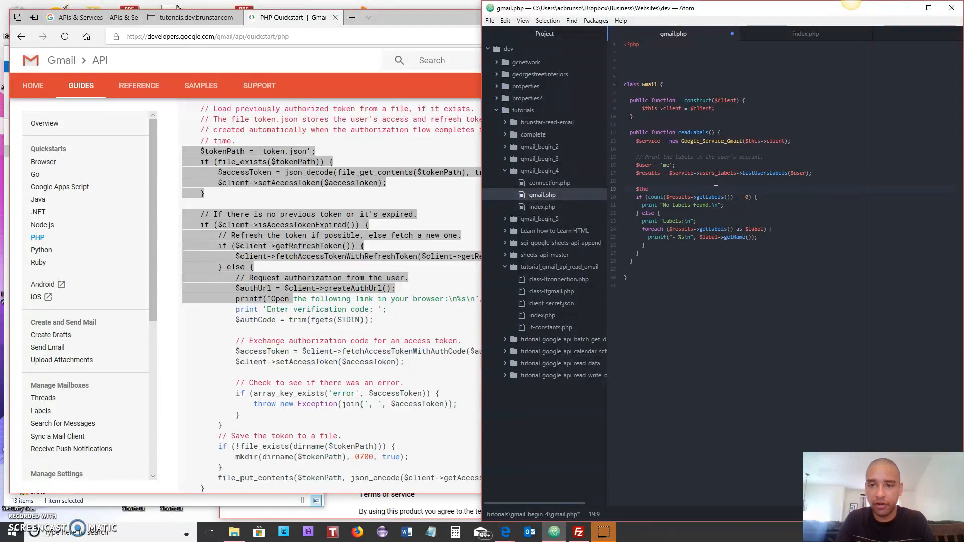
type("_html")
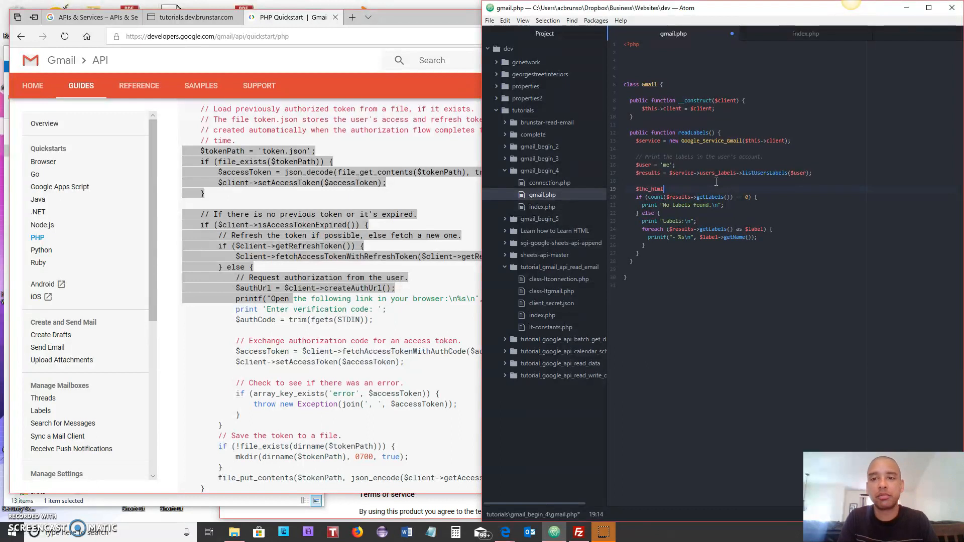
type("= \"\";")
type("$the_html.=\"m")
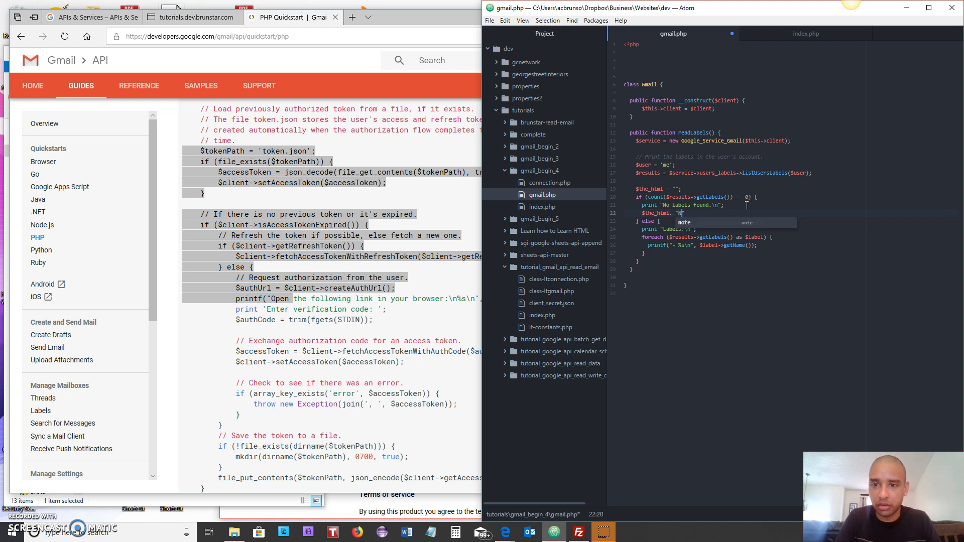
Append a "No labels found" paragraph to $the_html and return $the_html at the end
type("No labels found</p>")
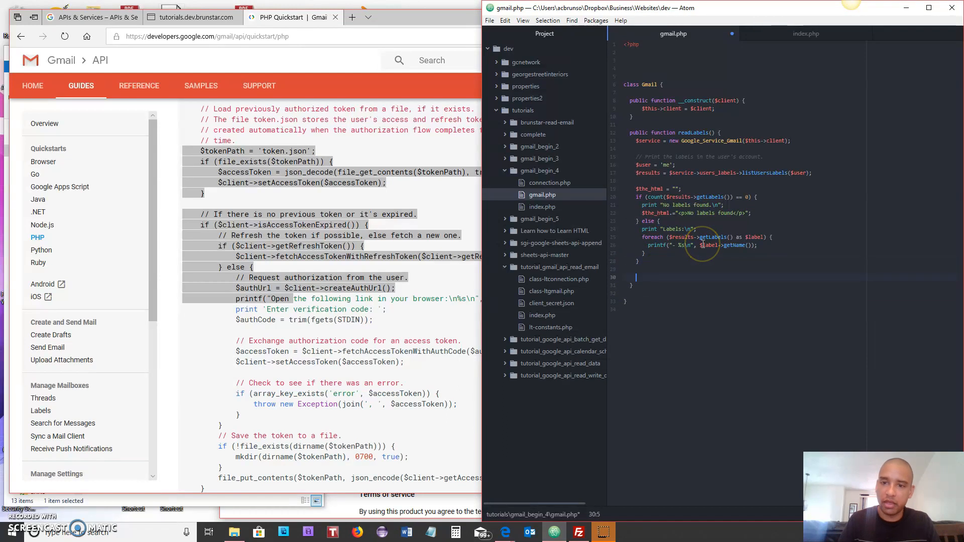
type("return")
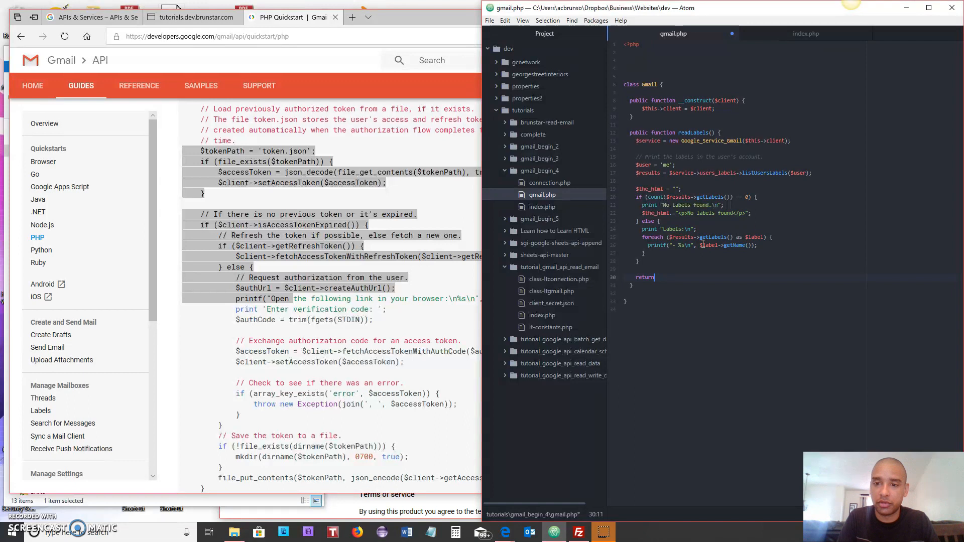
type("$the_html;")
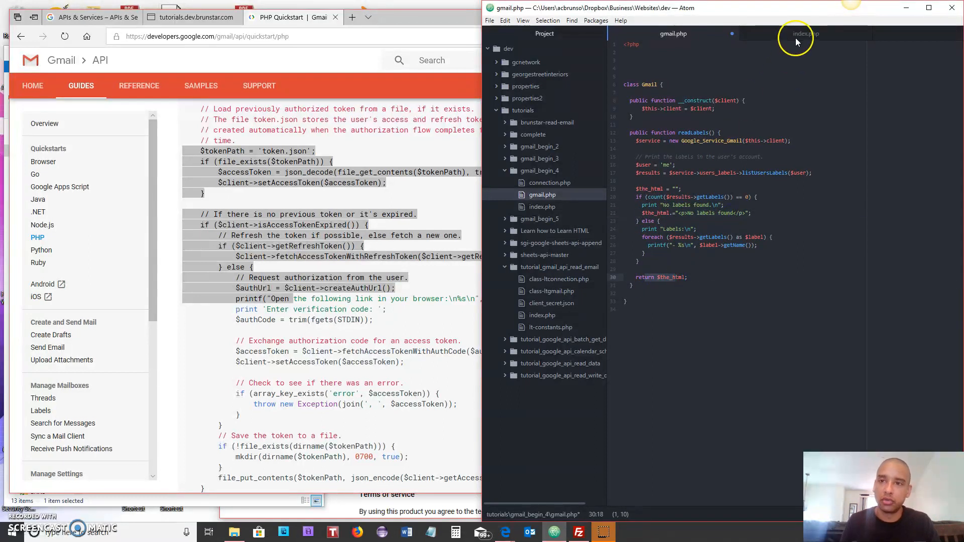
Check how index.php echoes the readLabels output, then return to gmail.php
left_click(807, 34)
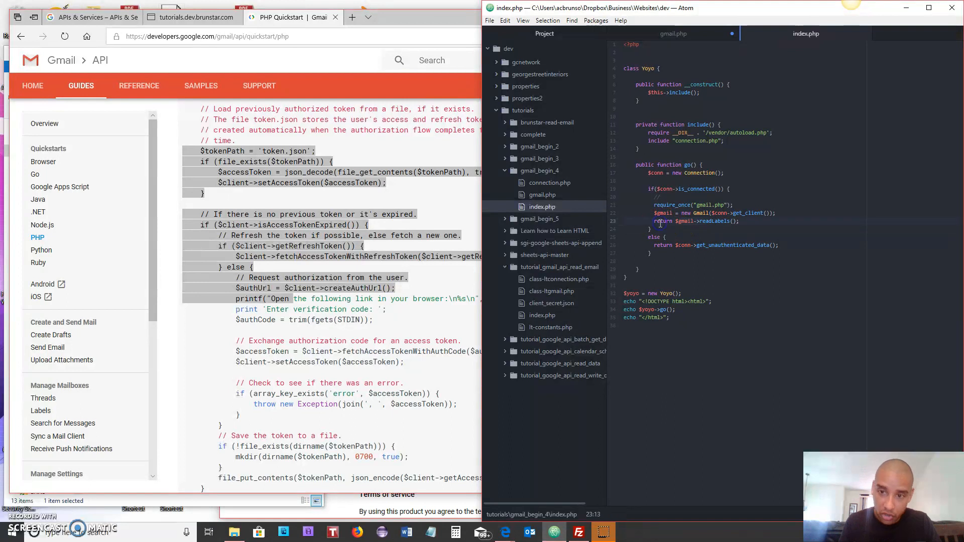
left_click(623, 302)
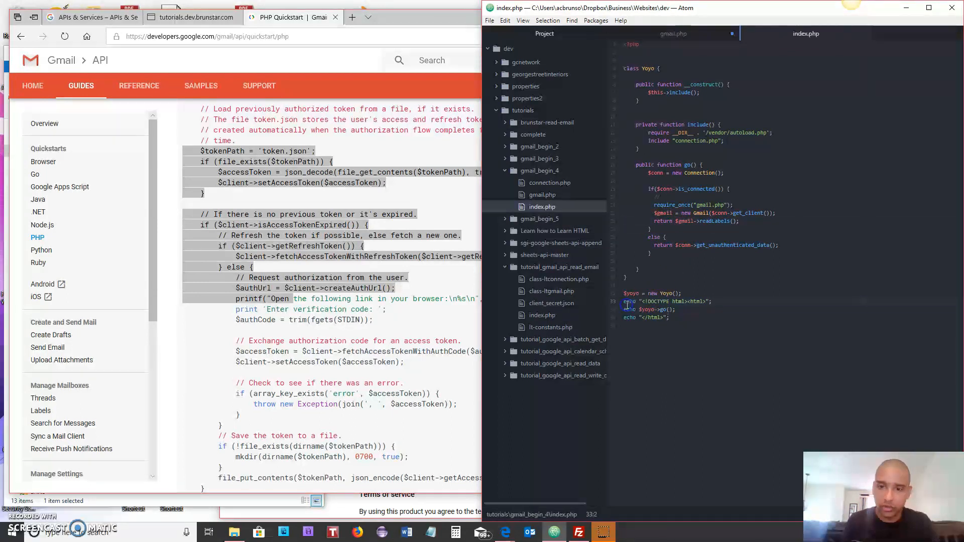
left_click(673, 33)
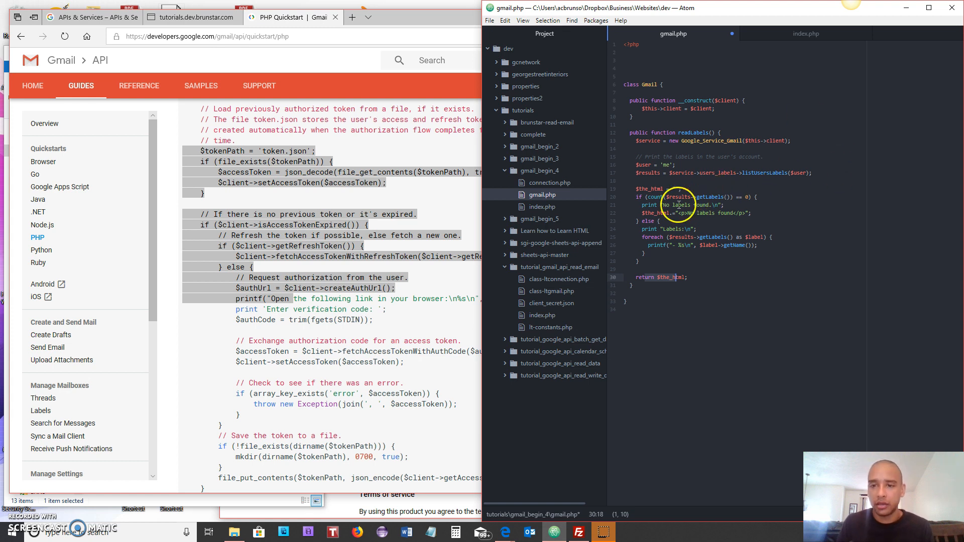
Replace the print lines with <p>No labels found</p> and <p>Labels:</p> appended to $the_html
left_click(749, 205)
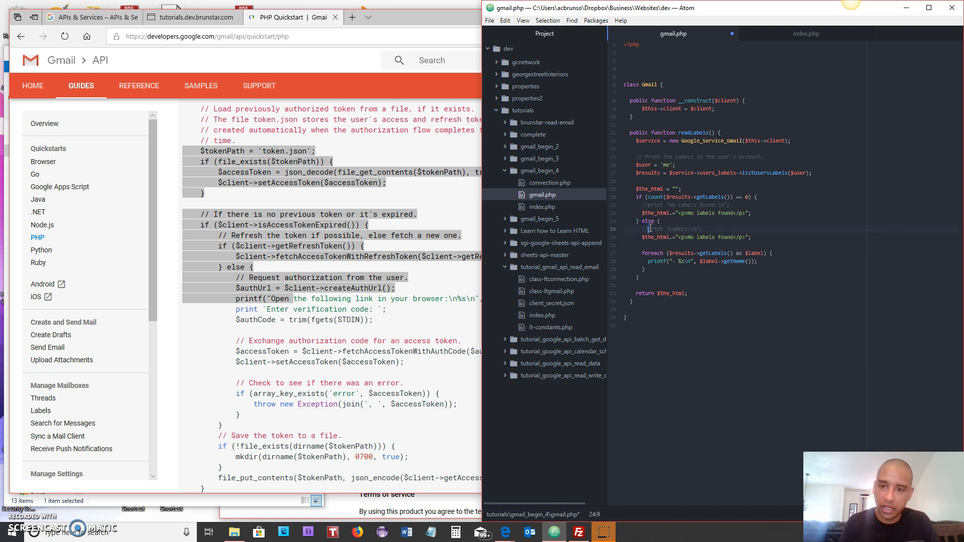
left_click(692, 237)
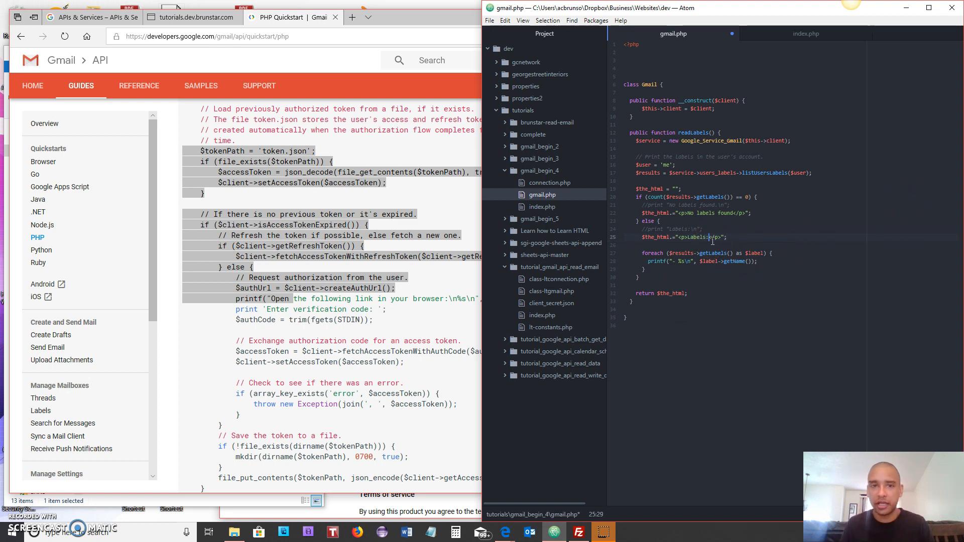
left_click(191, 17)
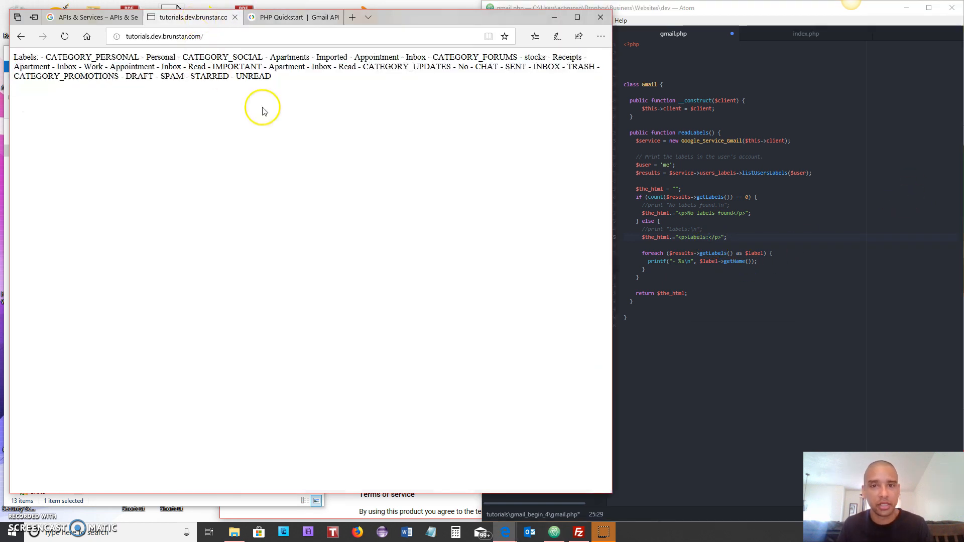
mouse_move(168, 103)
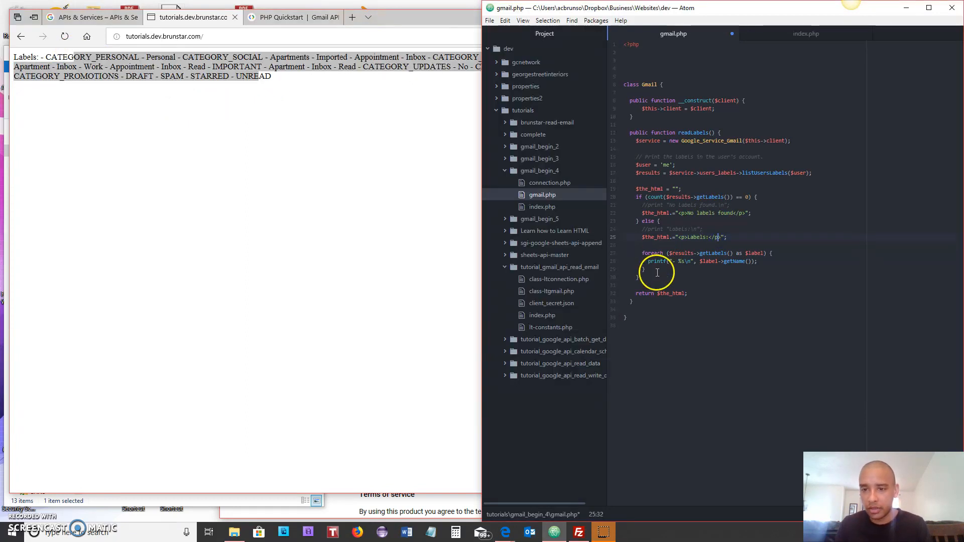
mouse_move(888, 278)
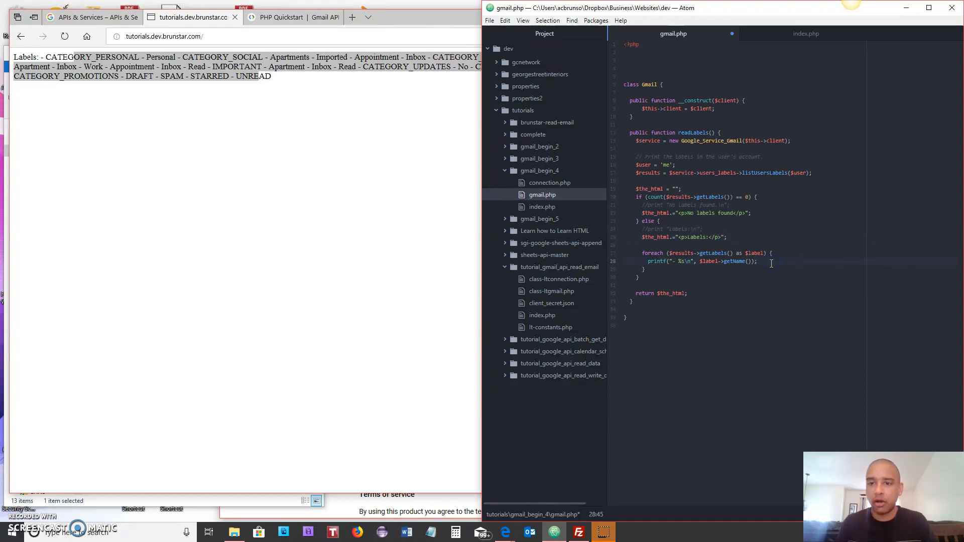
In the foreach loop append "<p>".$label->getName()."</p>" to $the_html instead of printf, and save
key("Return")
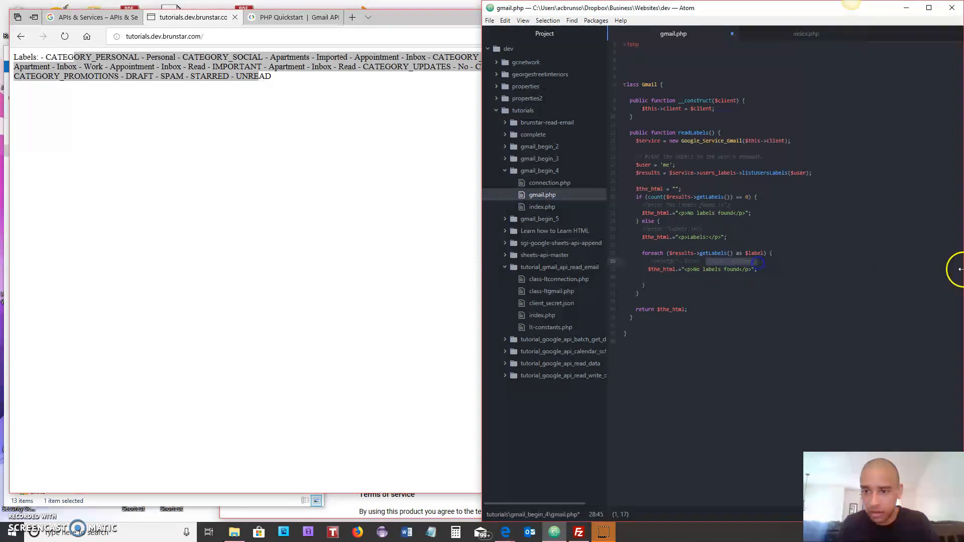
mouse_move(701, 269)
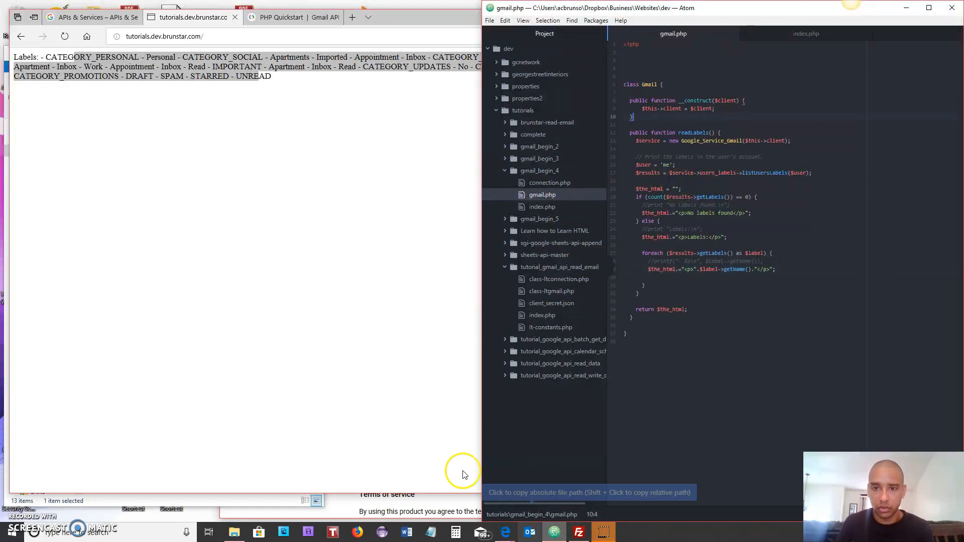
left_click(579, 532)
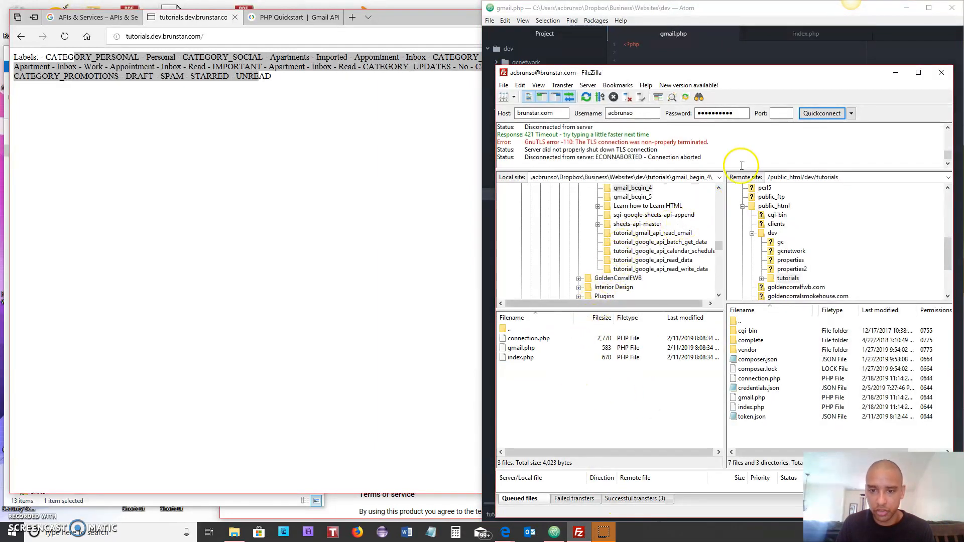
Upload gmail.php from gmail_begin_4 to /public_html/dev/tutorials
left_click(632, 196)
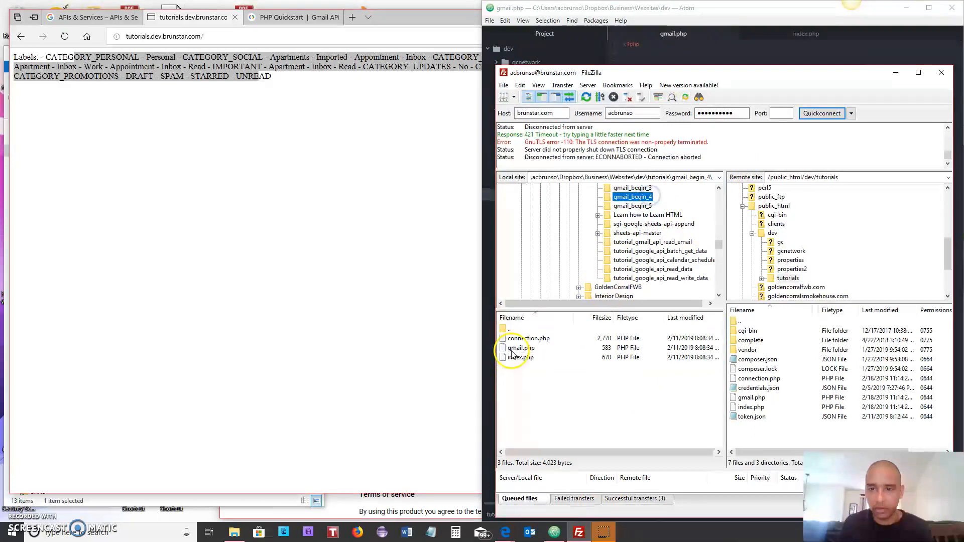
left_click(521, 348)
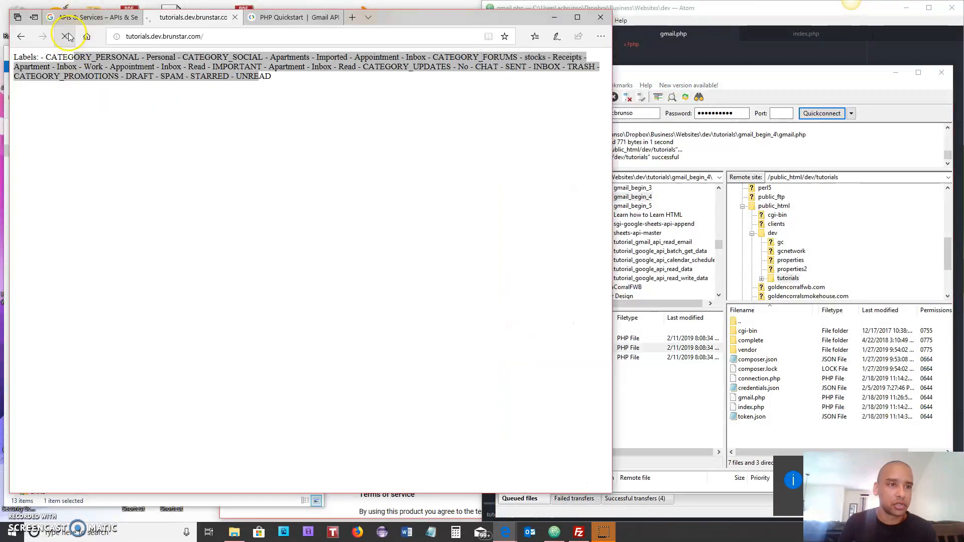
Reload the test page and scroll the label list, each Gmail label on its own line
left_click(64, 36)
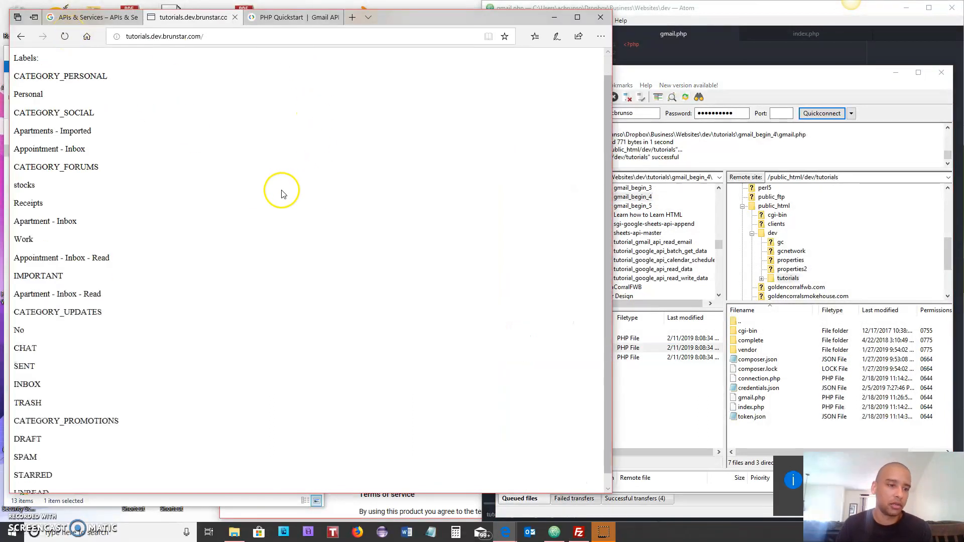
scroll("up", 3)
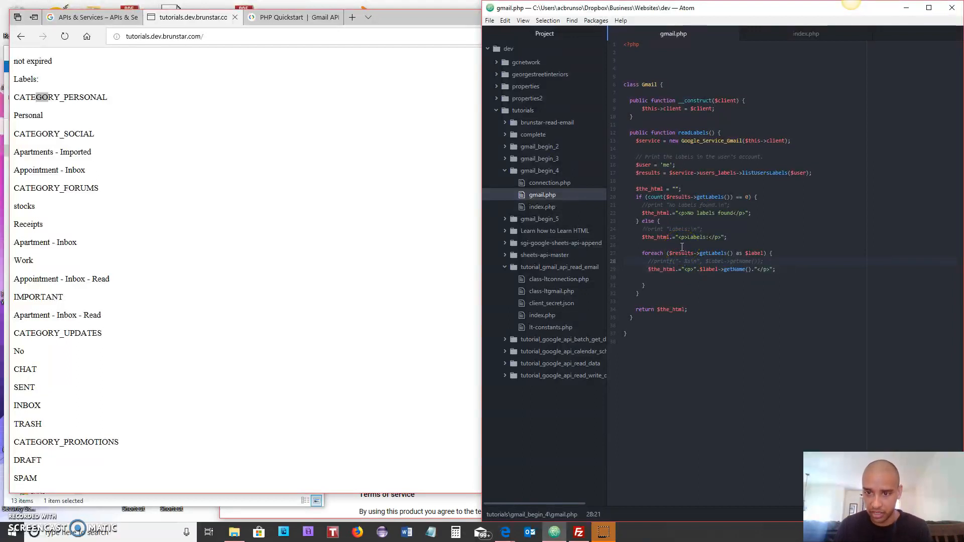
Walk through the readLabels lines in gmail.php, then view index.php's echo of the output
left_click(681, 237)
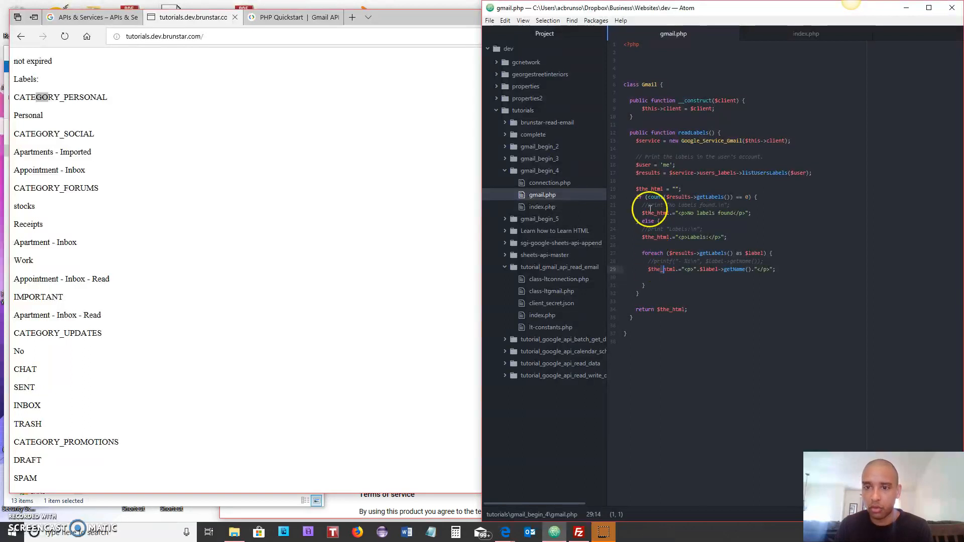
left_click(674, 220)
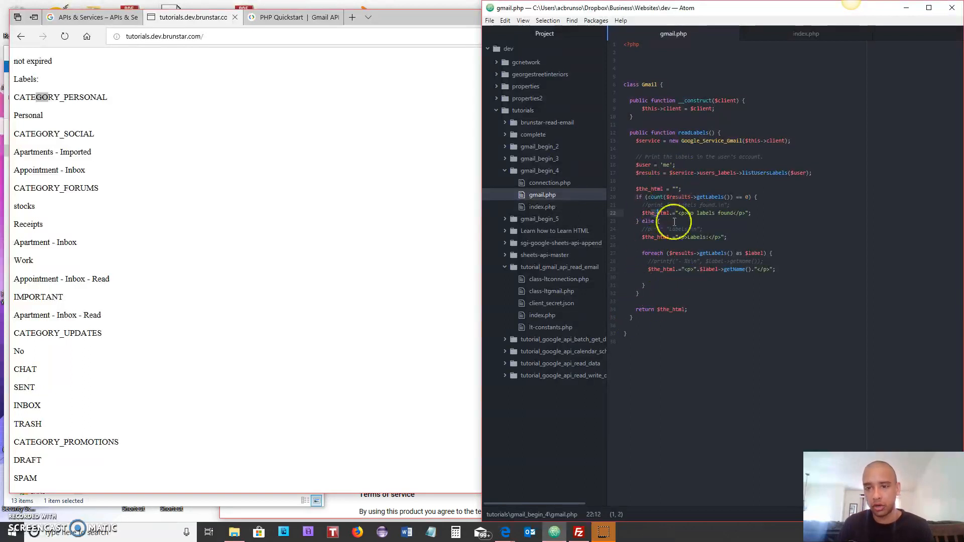
left_click(657, 213)
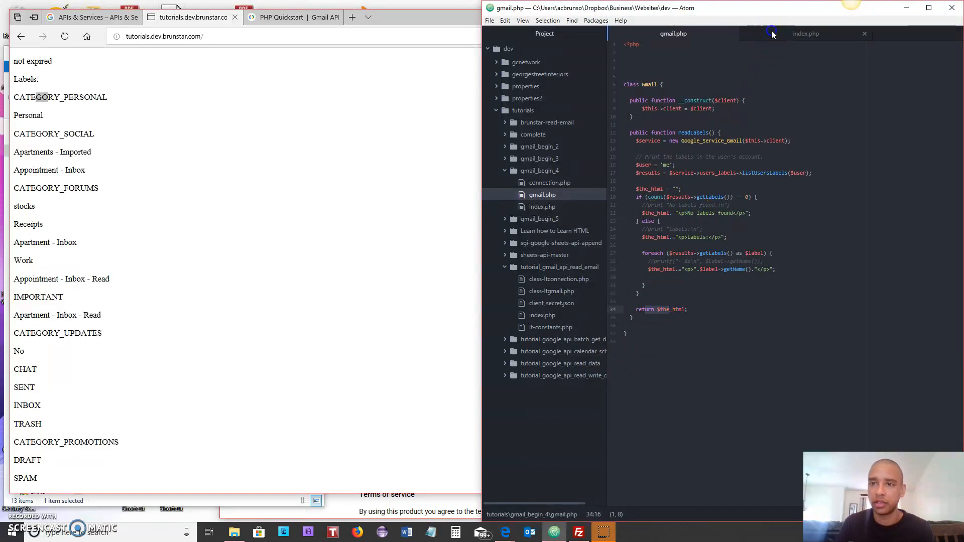
left_click(806, 34)
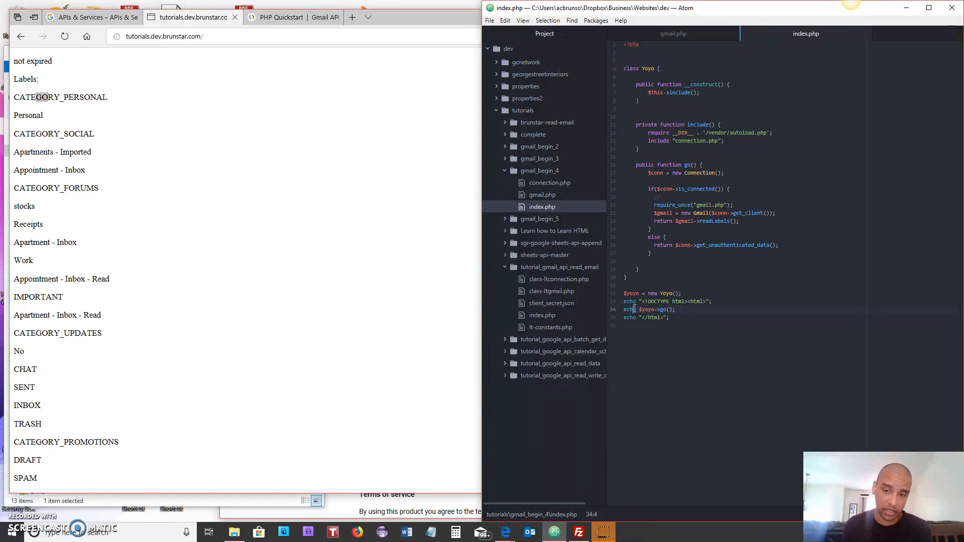
mouse_move(327, 57)
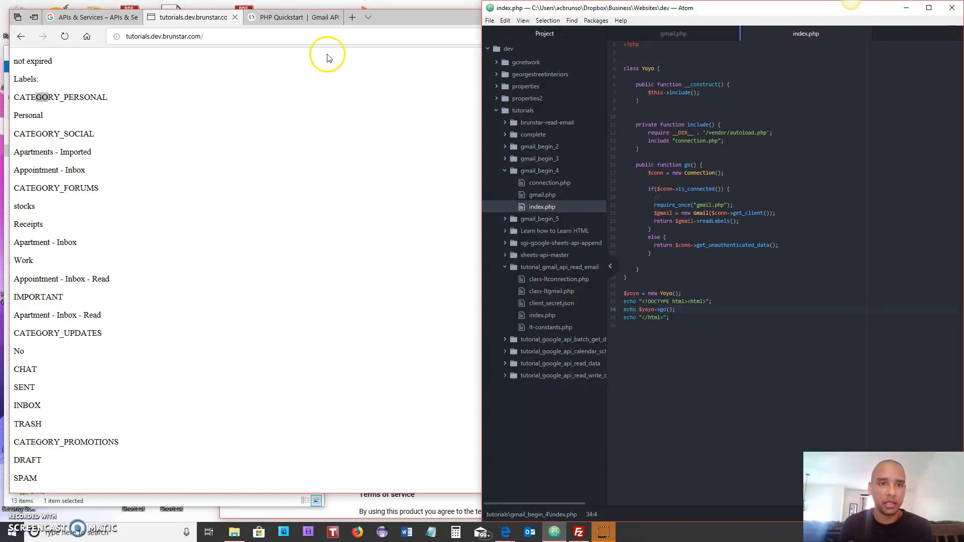
left_click(352, 17)
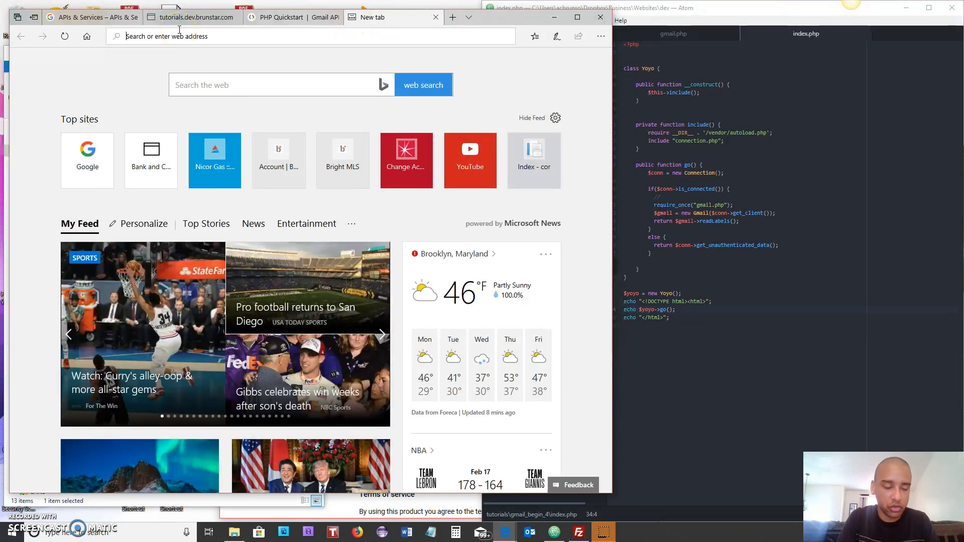
Search Google for "google gmail api classes"
left_click(87, 148)
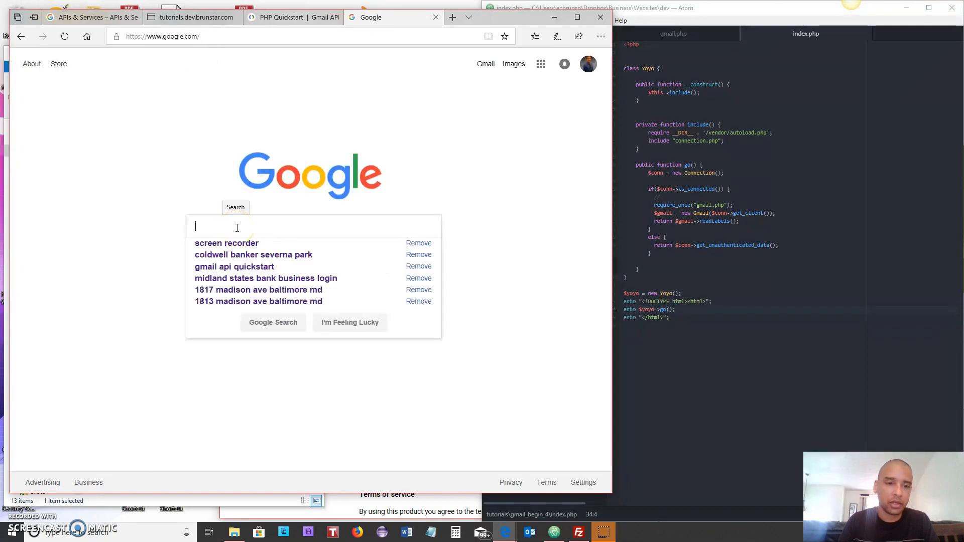
type("google gmail api c")
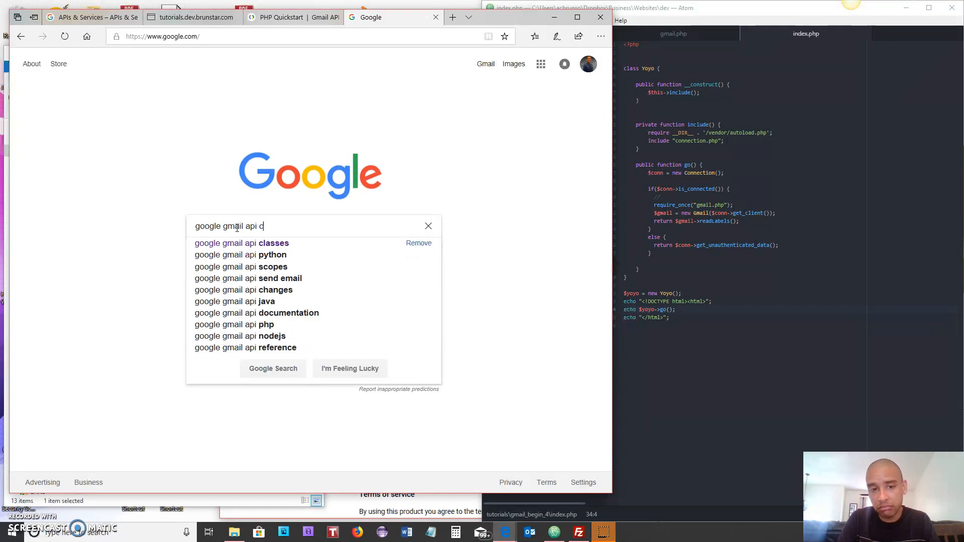
left_click(241, 243)
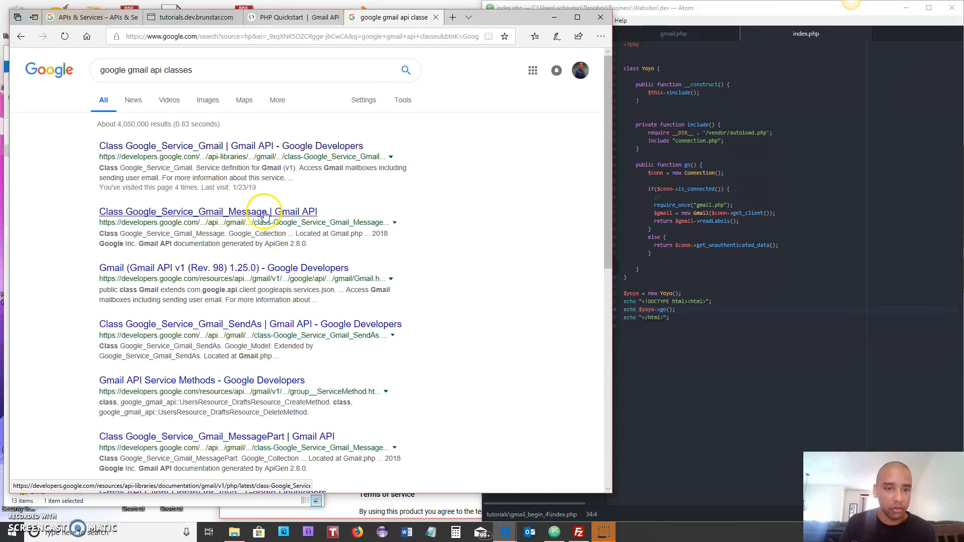
mouse_move(212, 212)
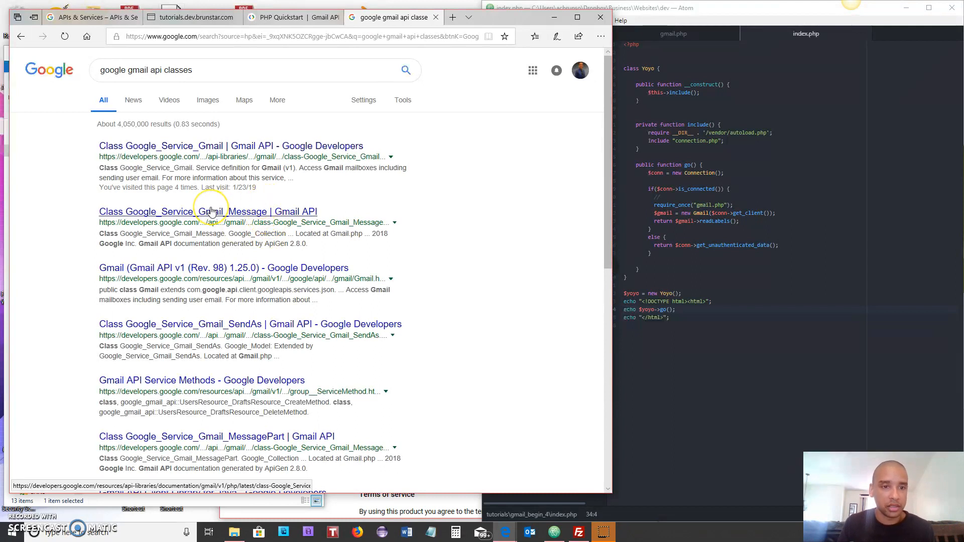
View the Google_Service_Gmail_Message class reference and its methods summary
left_click(206, 212)
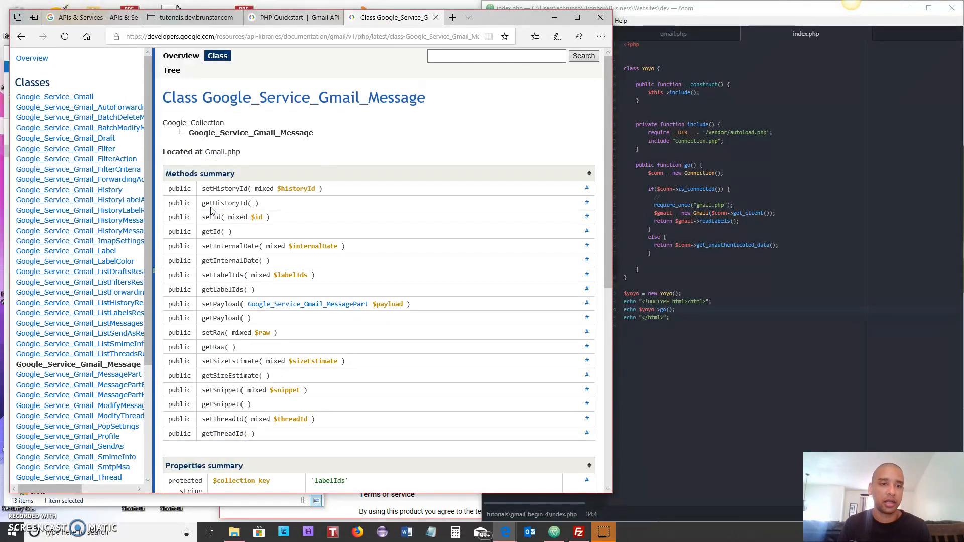
mouse_move(157, 123)
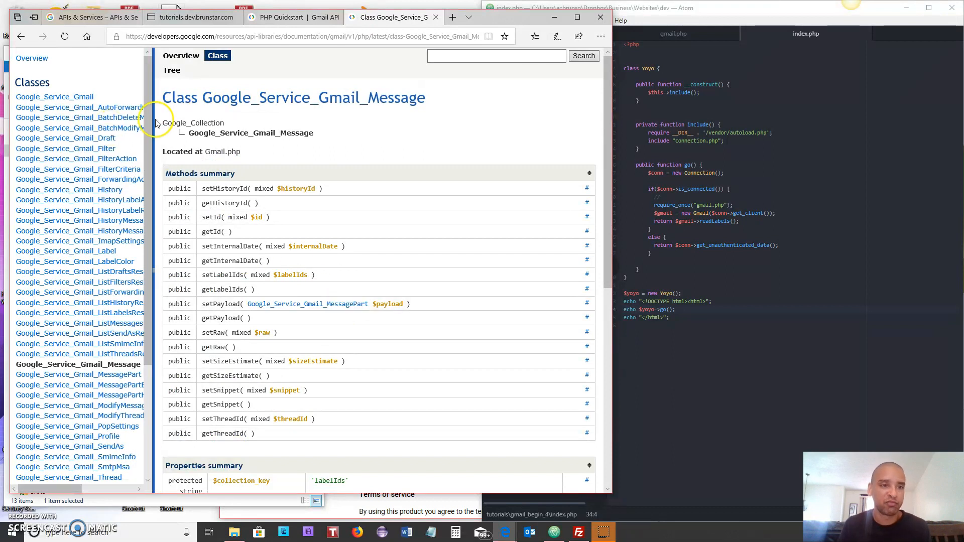
scroll("down", 3)
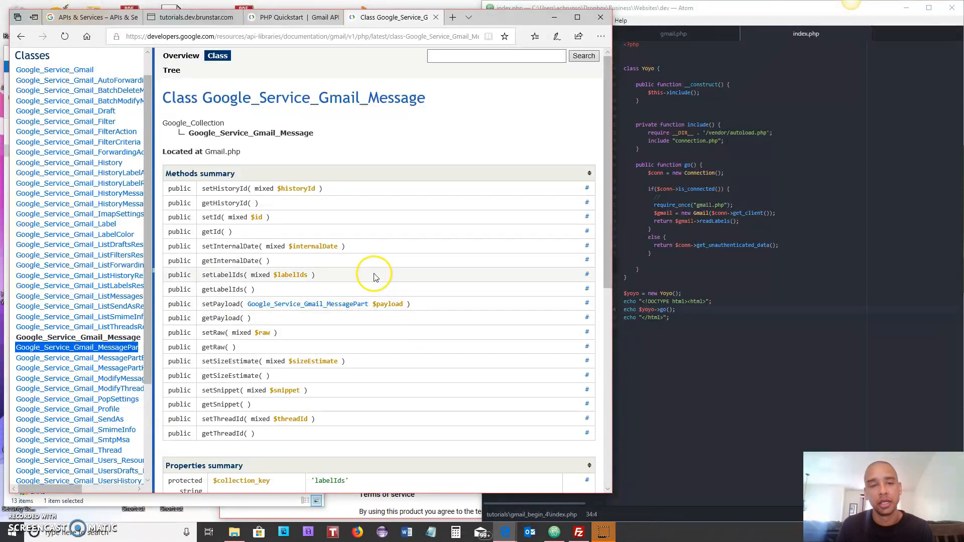
mouse_move(281, 151)
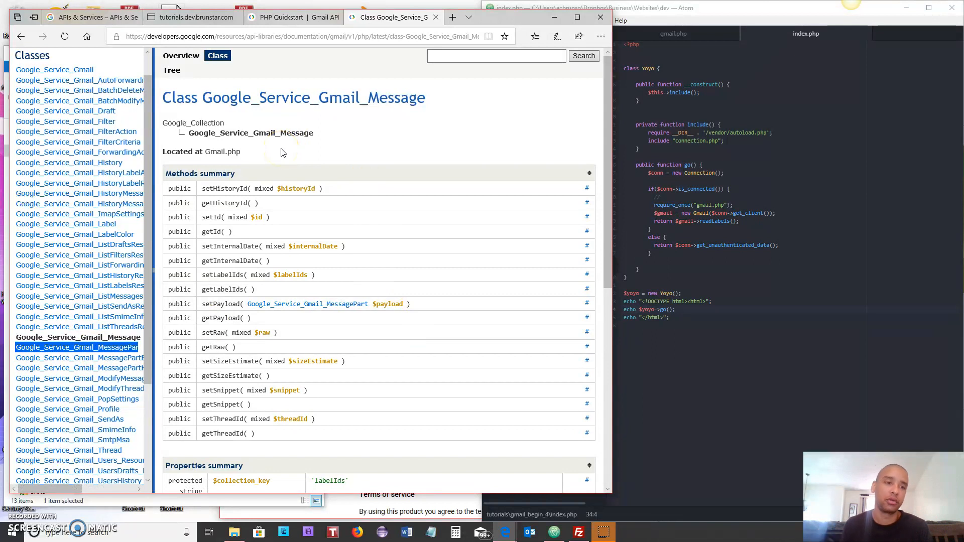